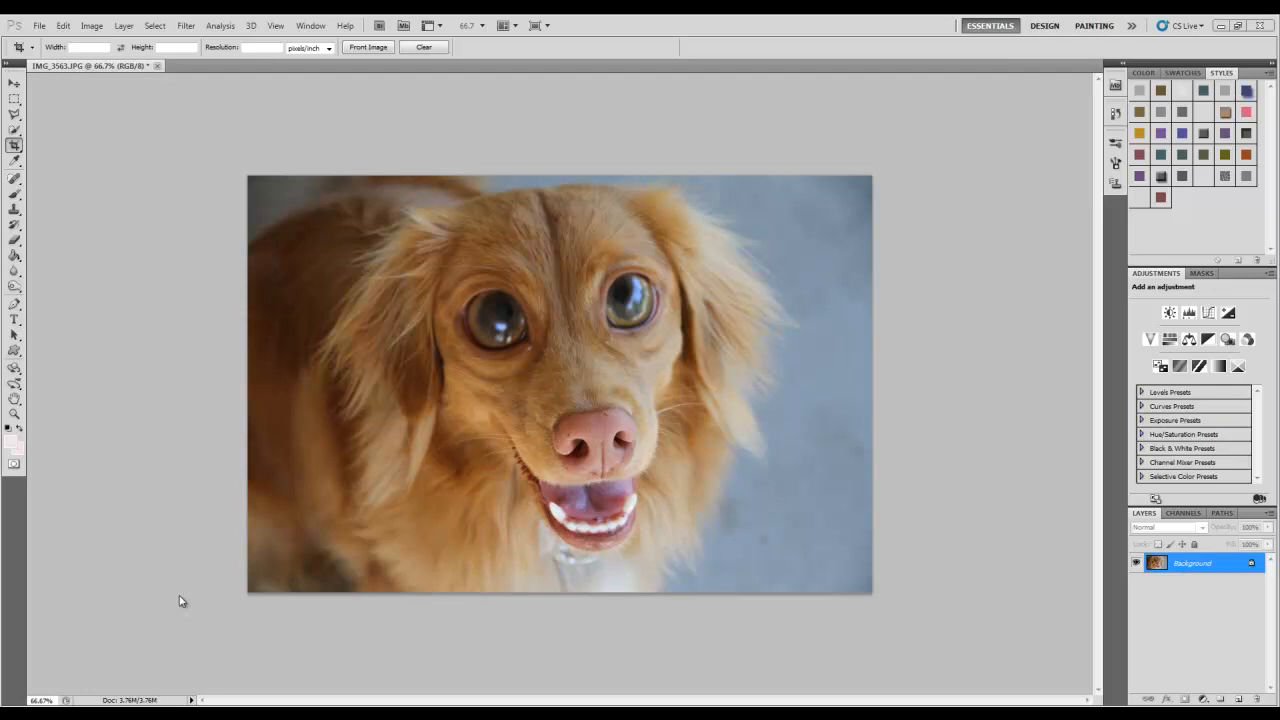
pyautogui.moveTo(178, 144)
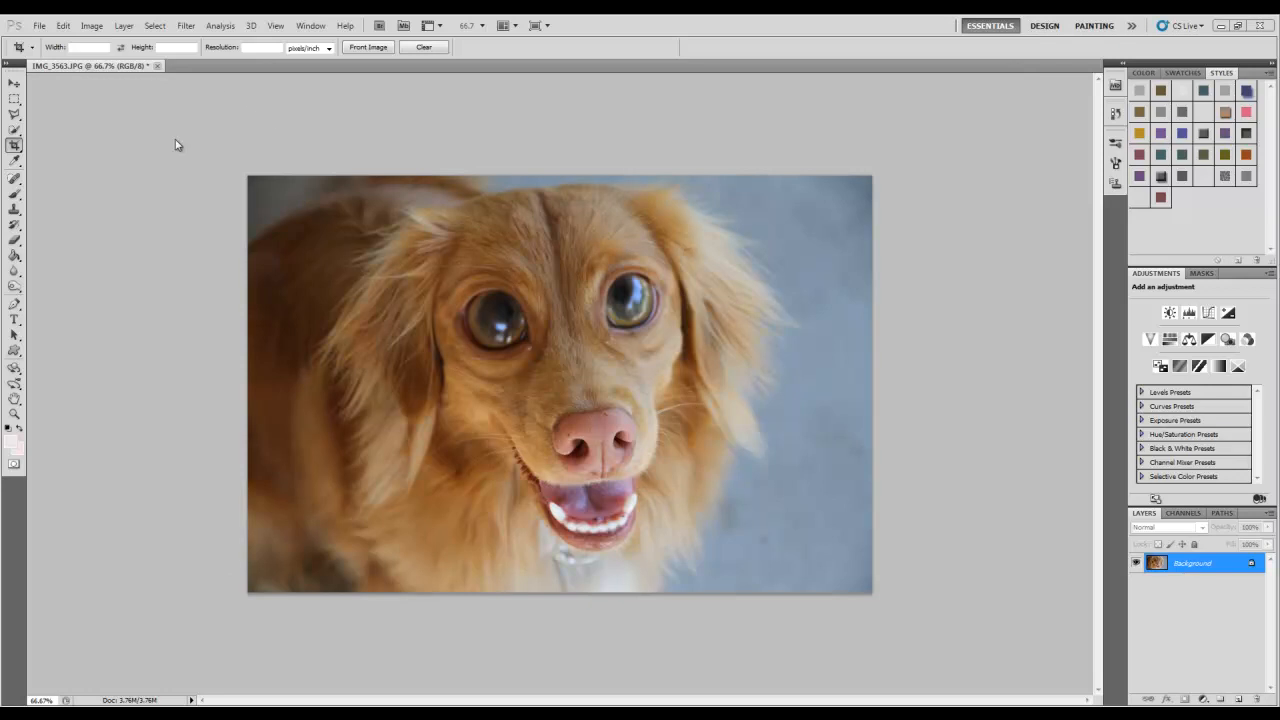
# Step: Undo the previous Liquify distortion via Edit > Undo to restore the natural face
pyautogui.click(62, 24)
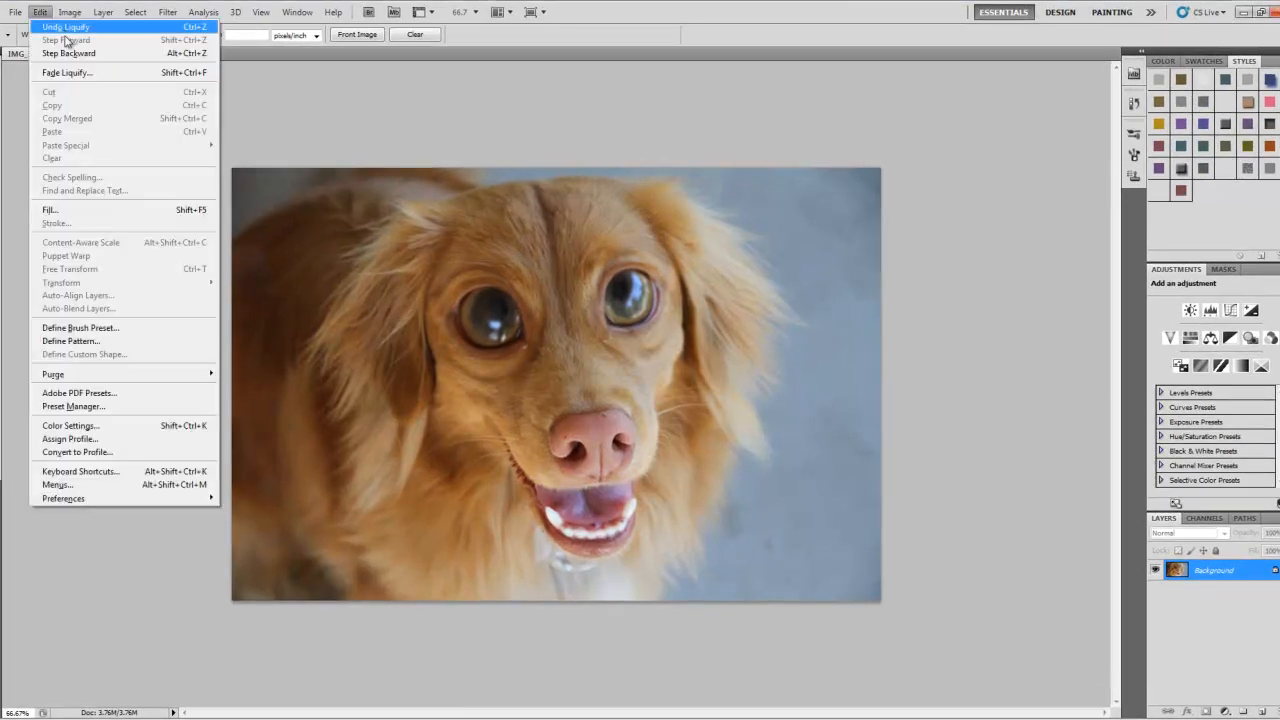
pyautogui.click(64, 28)
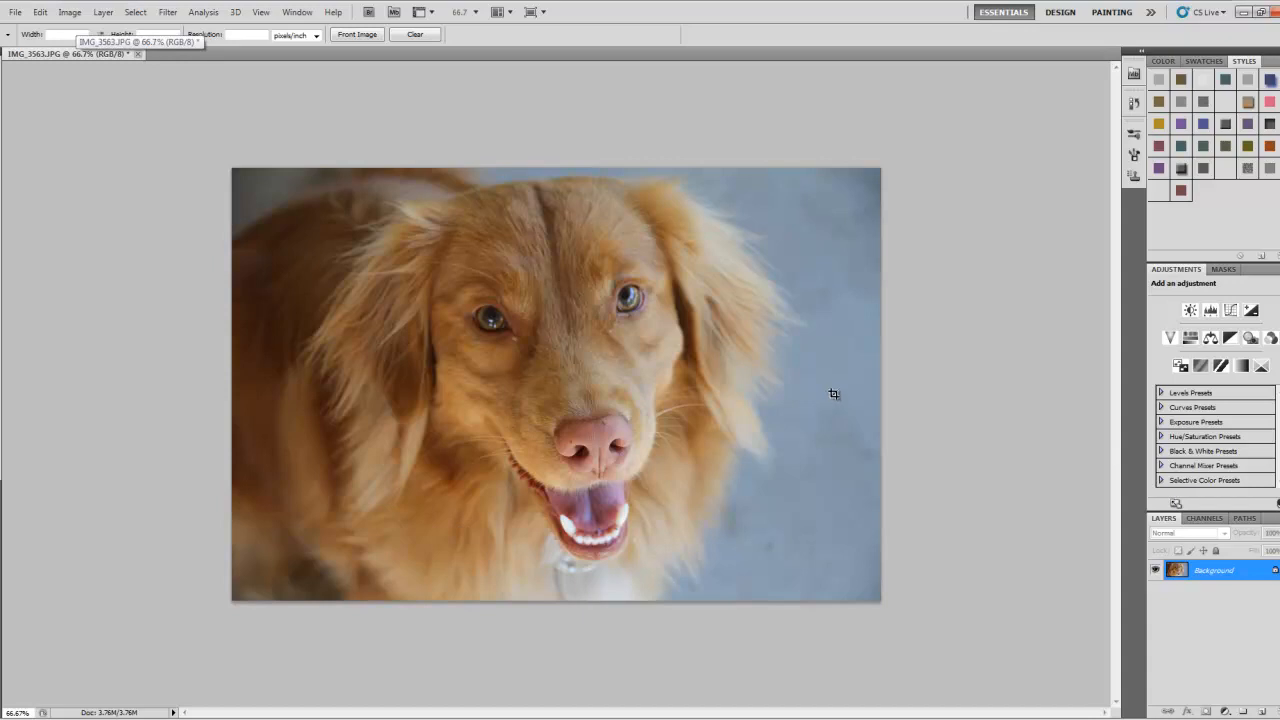
pyautogui.moveTo(800, 172)
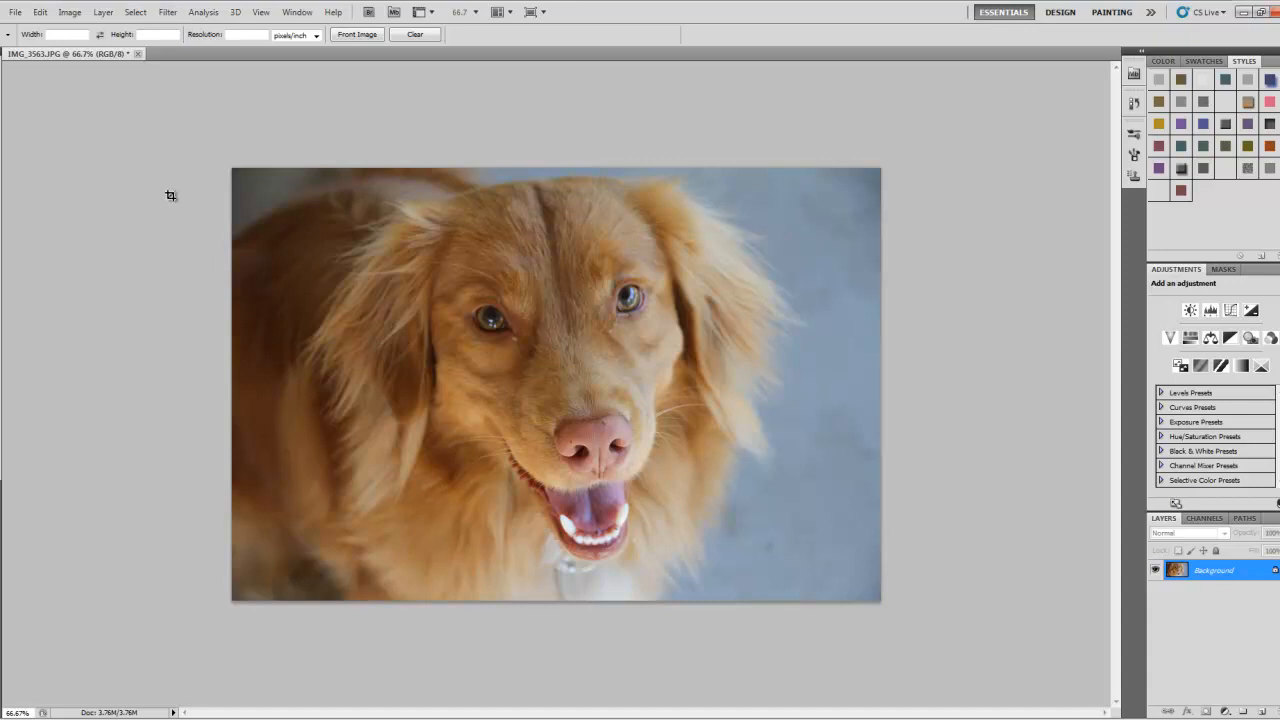
# Step: Start the Liquify filter from the Filter menu on the restored dog photo
pyautogui.click(168, 12)
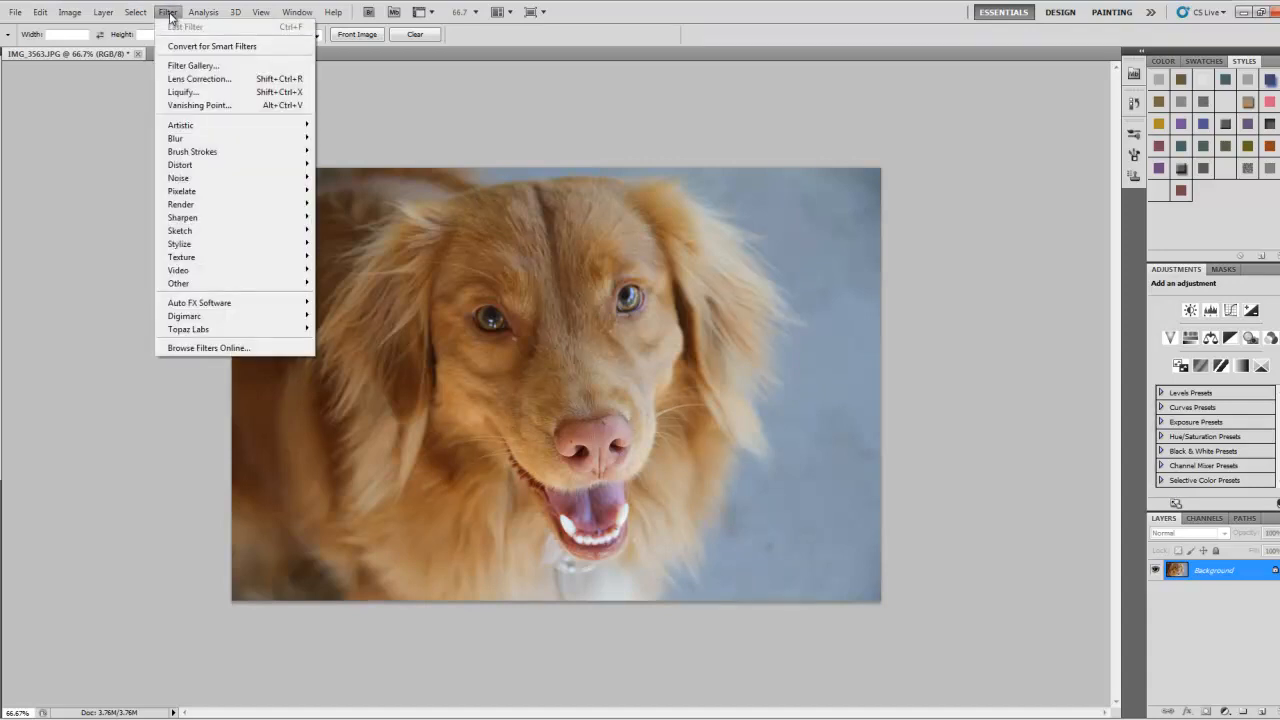
pyautogui.moveTo(184, 92)
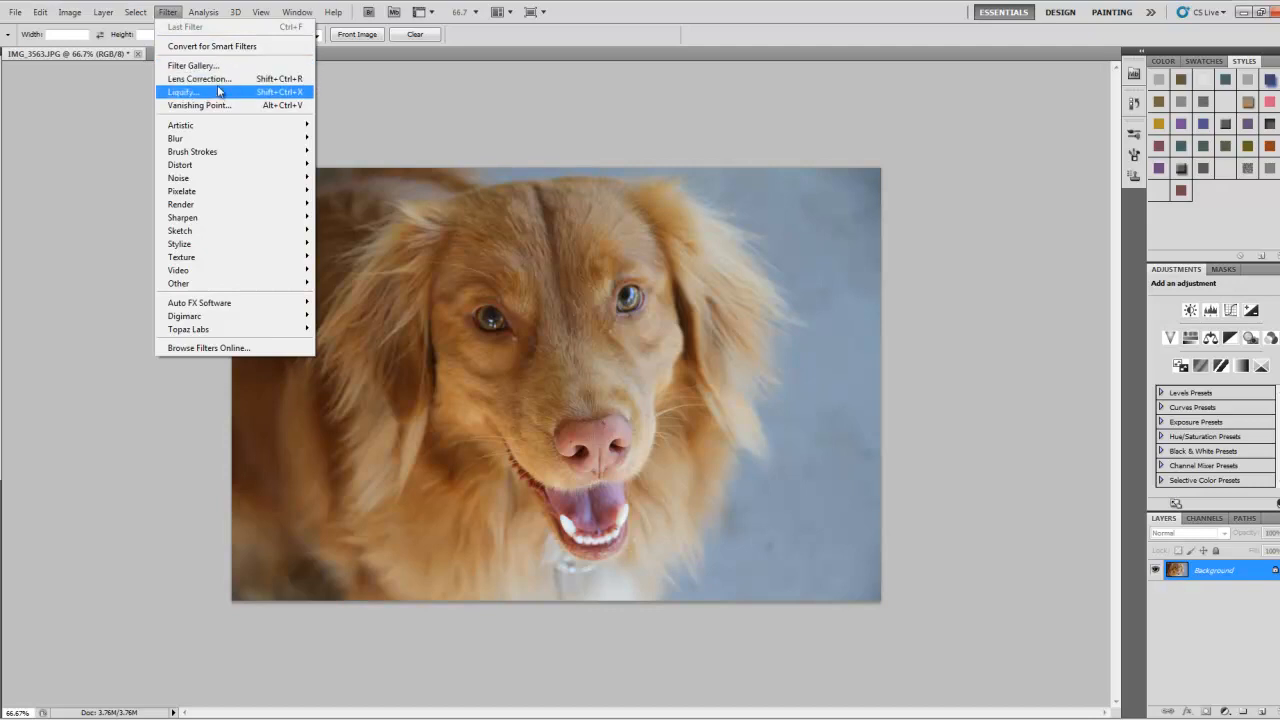
pyautogui.click(184, 92)
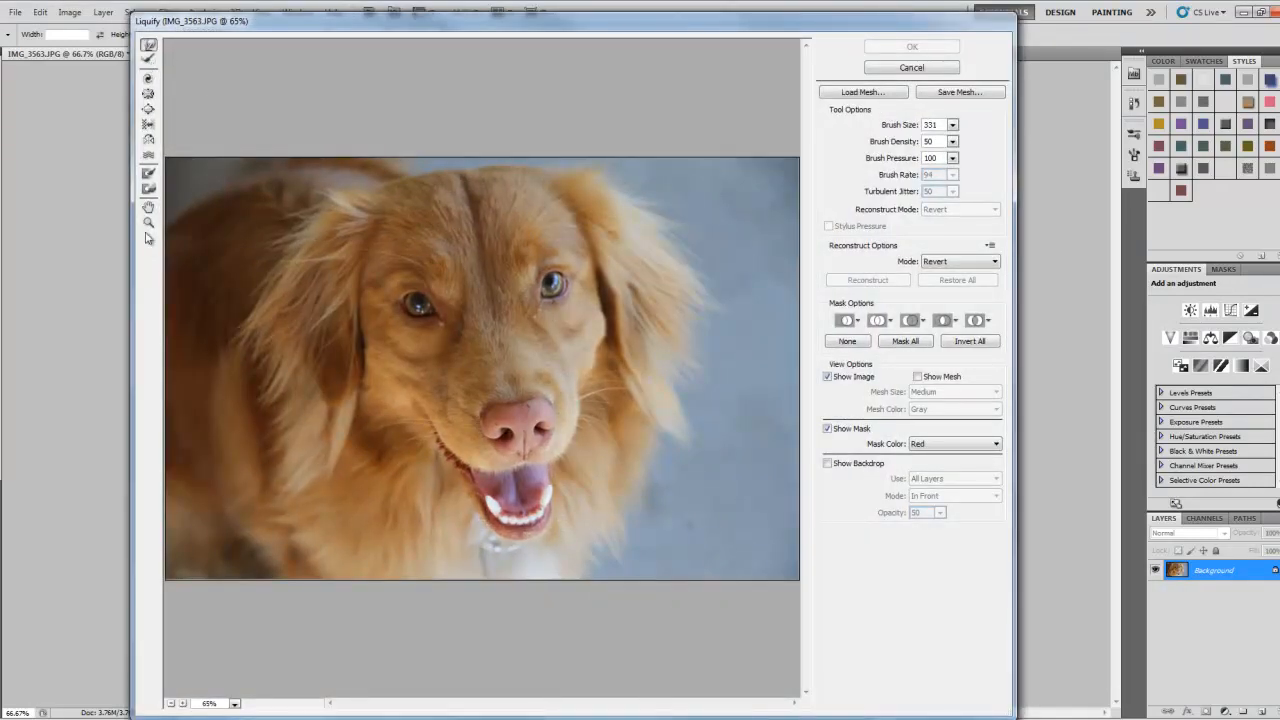
pyautogui.moveTo(148, 62)
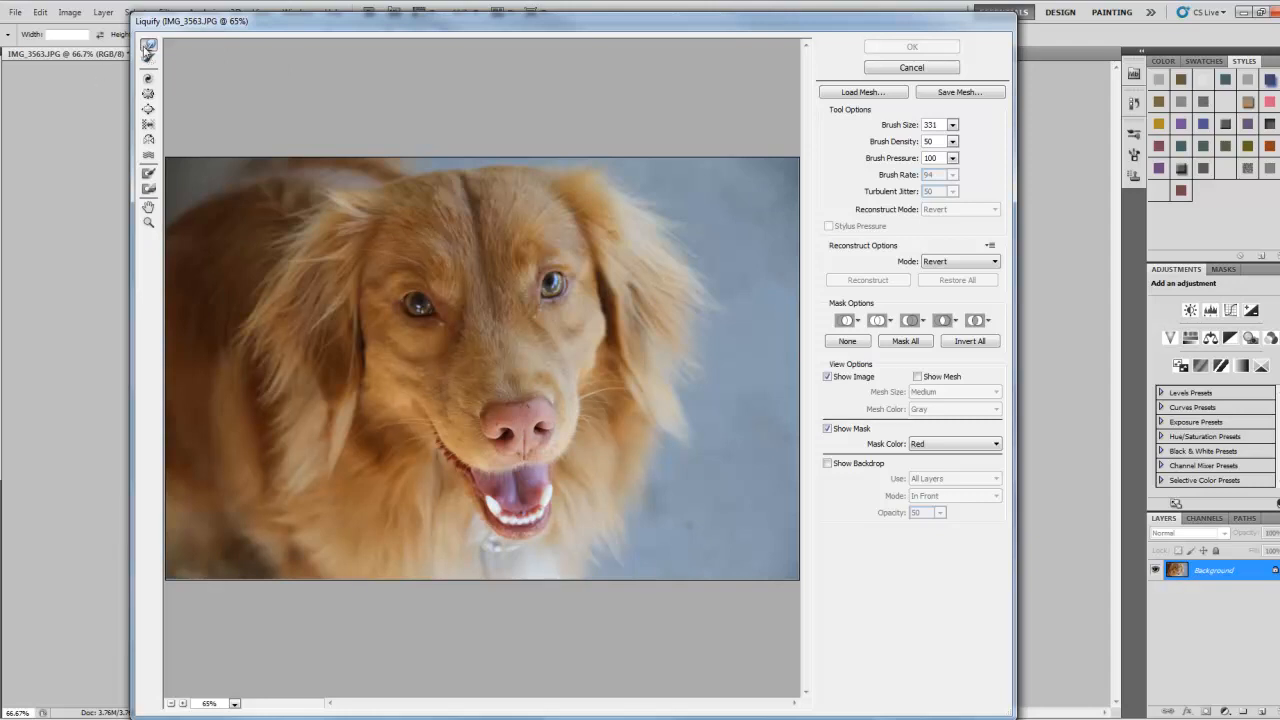
pyautogui.moveTo(180, 96)
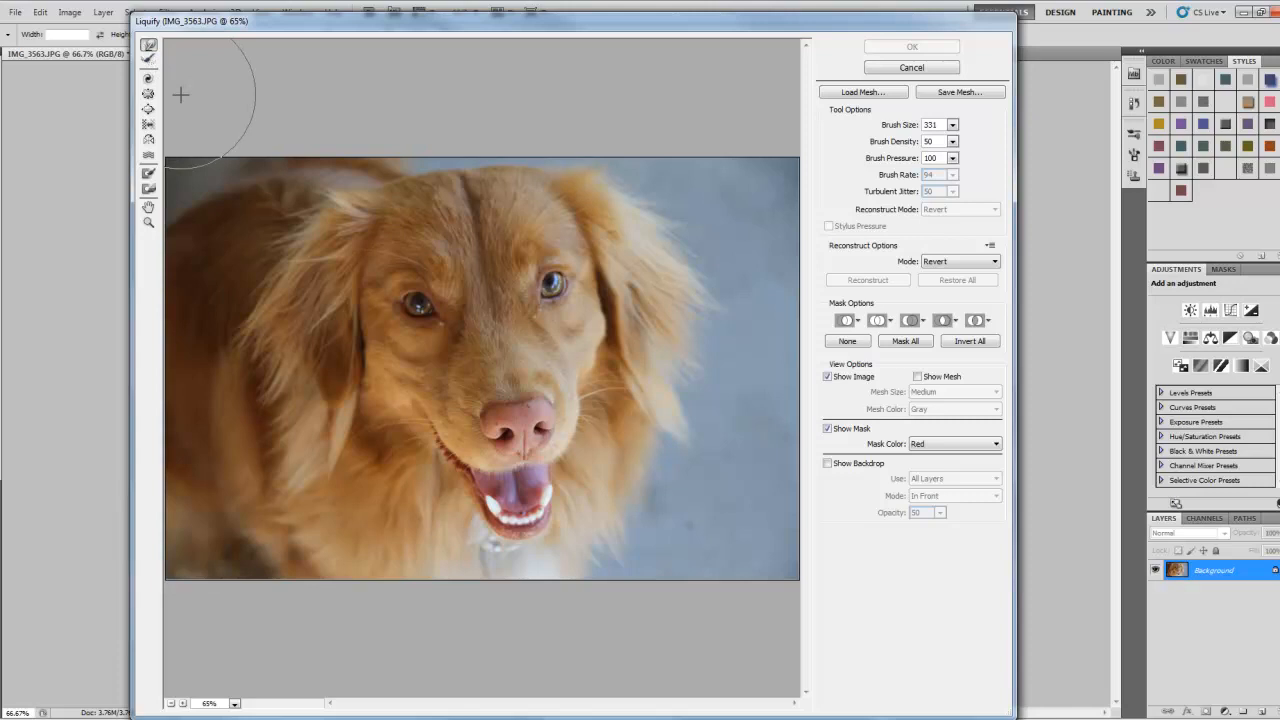
pyautogui.moveTo(148, 108)
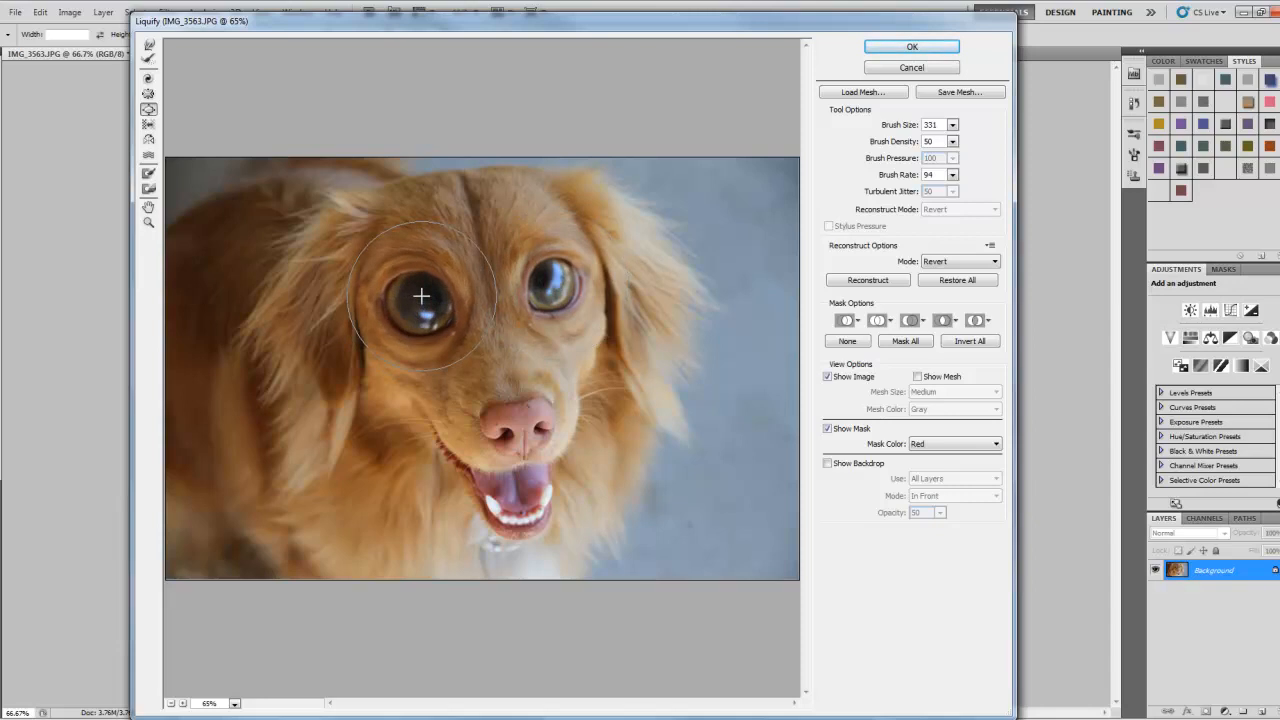
# Step: Bloat both of the dog's eyes to a huge size and puff up its nose
pyautogui.moveTo(420, 296); pyautogui.dragTo(548, 302)
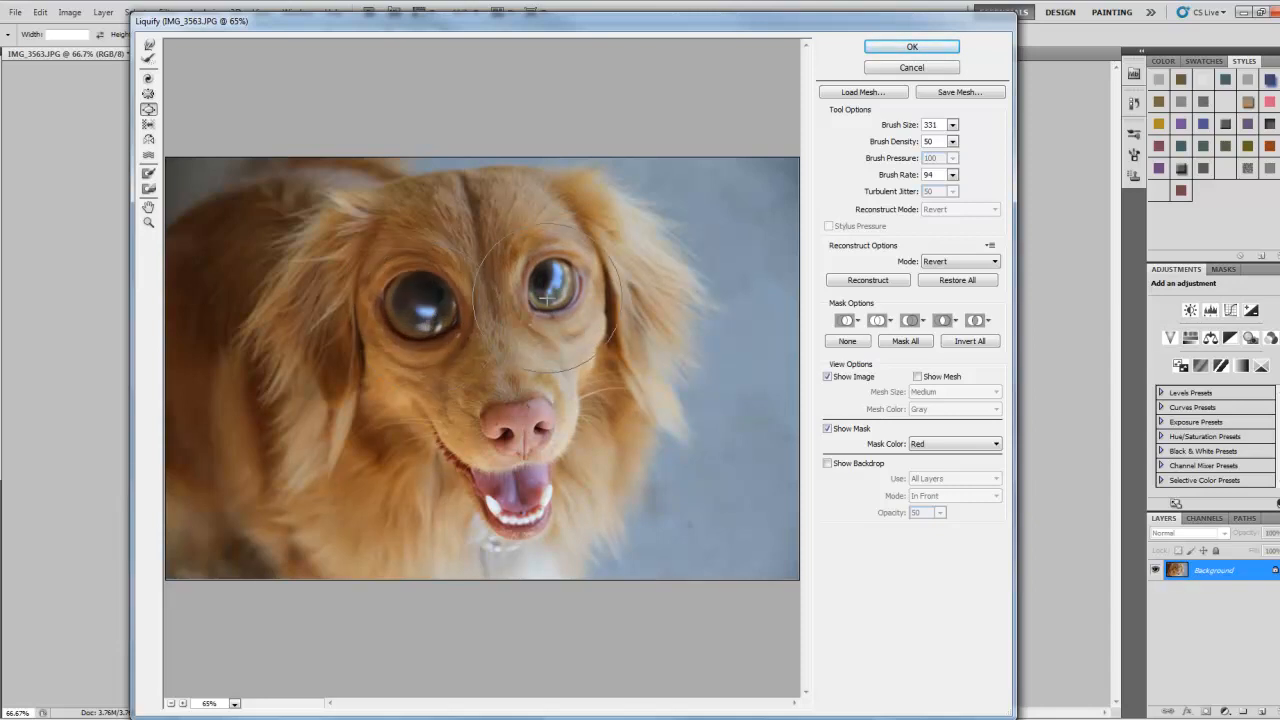
pyautogui.moveTo(548, 298); pyautogui.dragTo(660, 268)
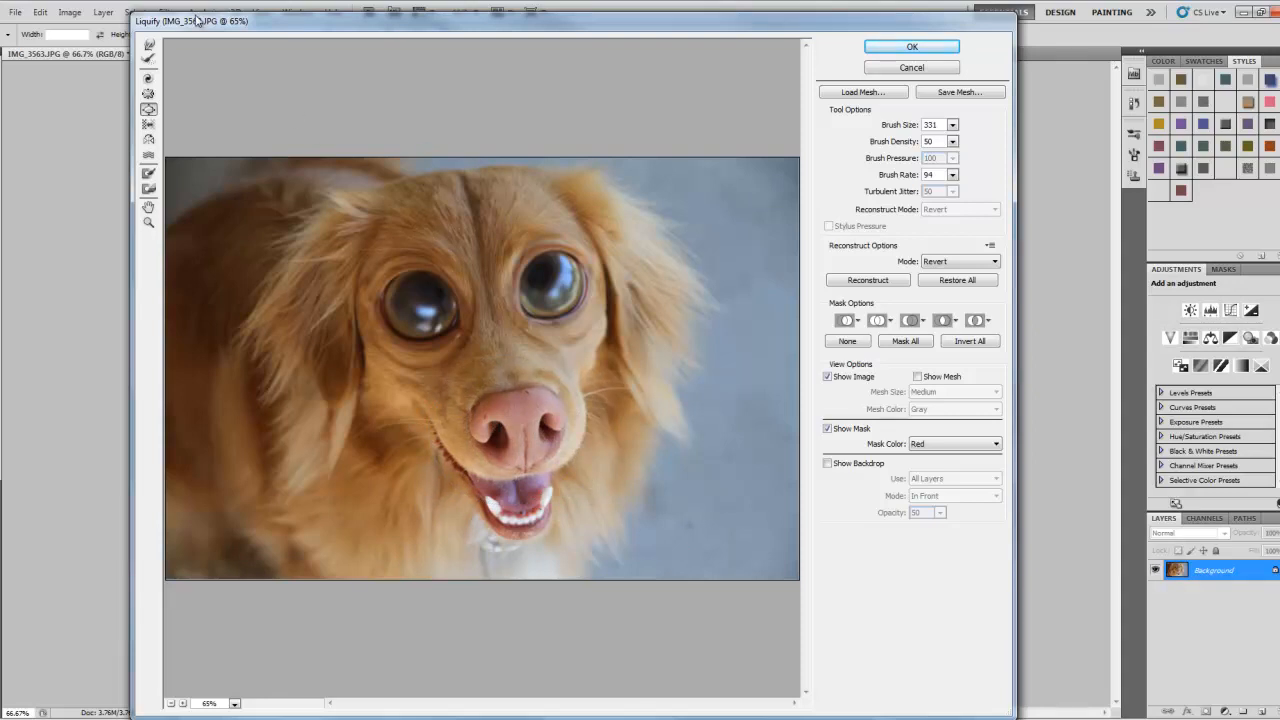
pyautogui.moveTo(200, 104)
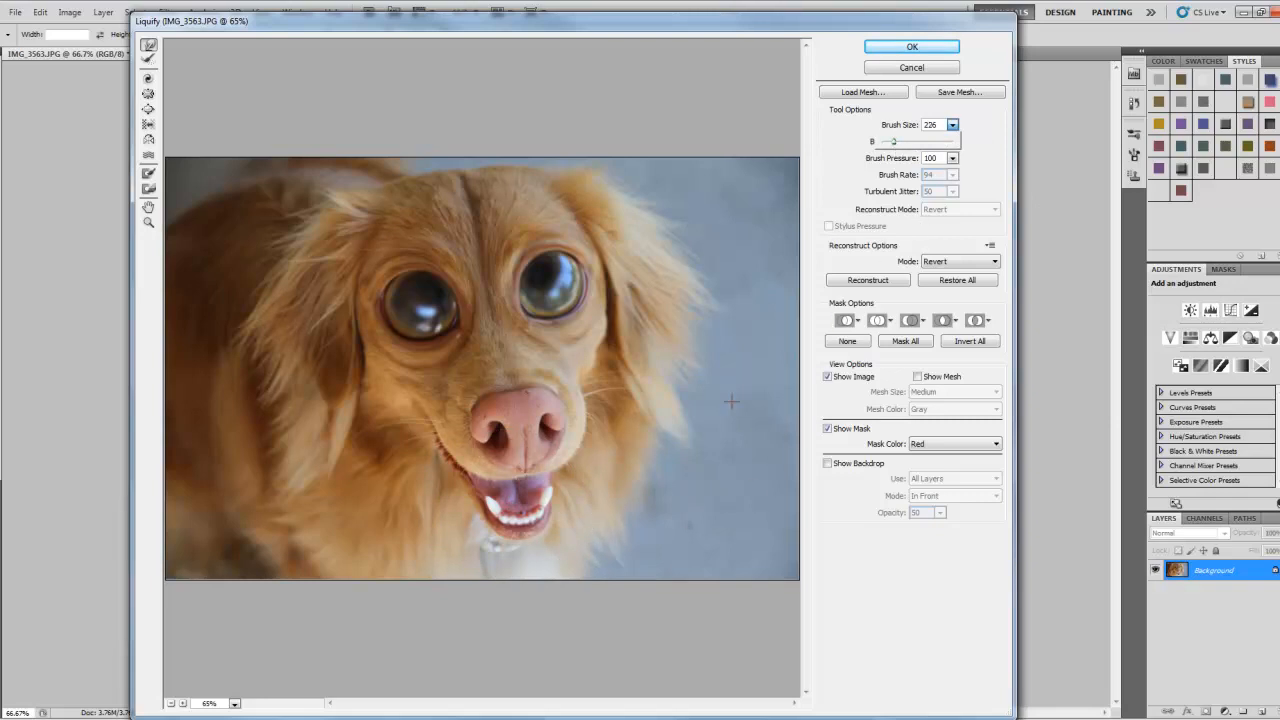
# Step: Set brush size to 226 and forward-warp the dog's teeth and mouth into a wider grin
pyautogui.moveTo(730, 402); pyautogui.dragTo(556, 488)
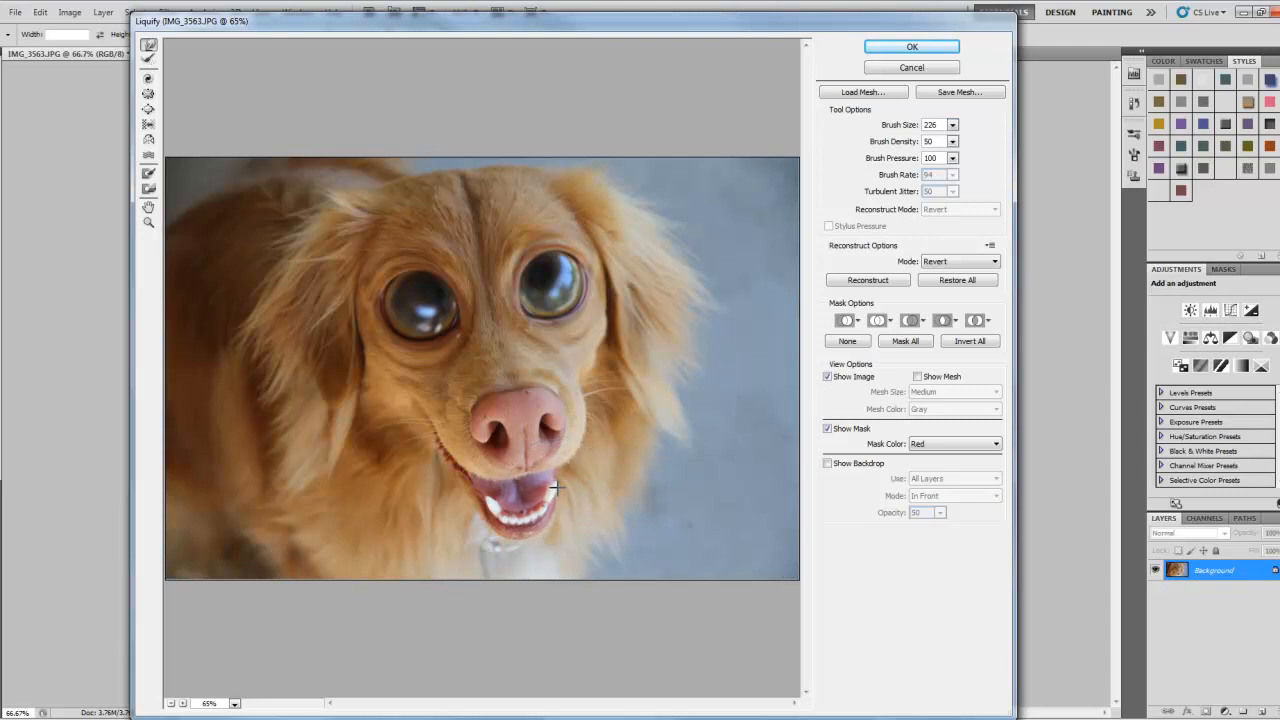
pyautogui.moveTo(556, 488); pyautogui.dragTo(484, 496)
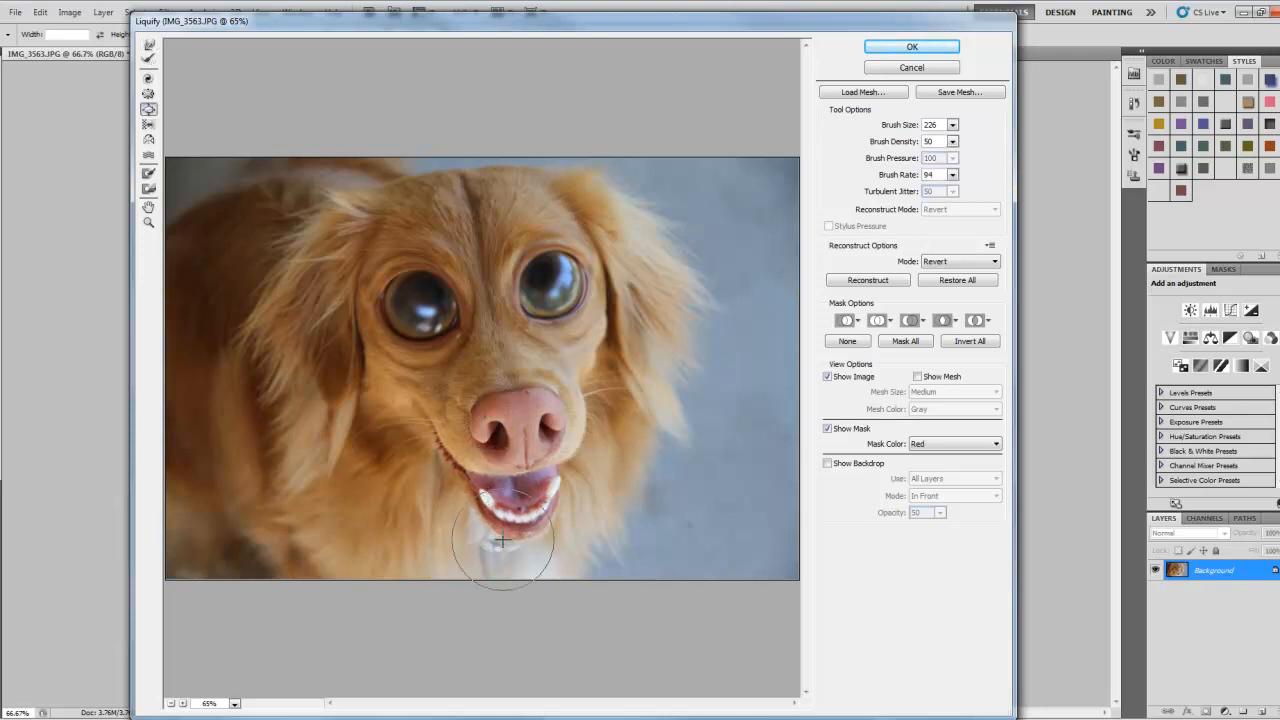
pyautogui.moveTo(500, 540); pyautogui.dragTo(484, 500)
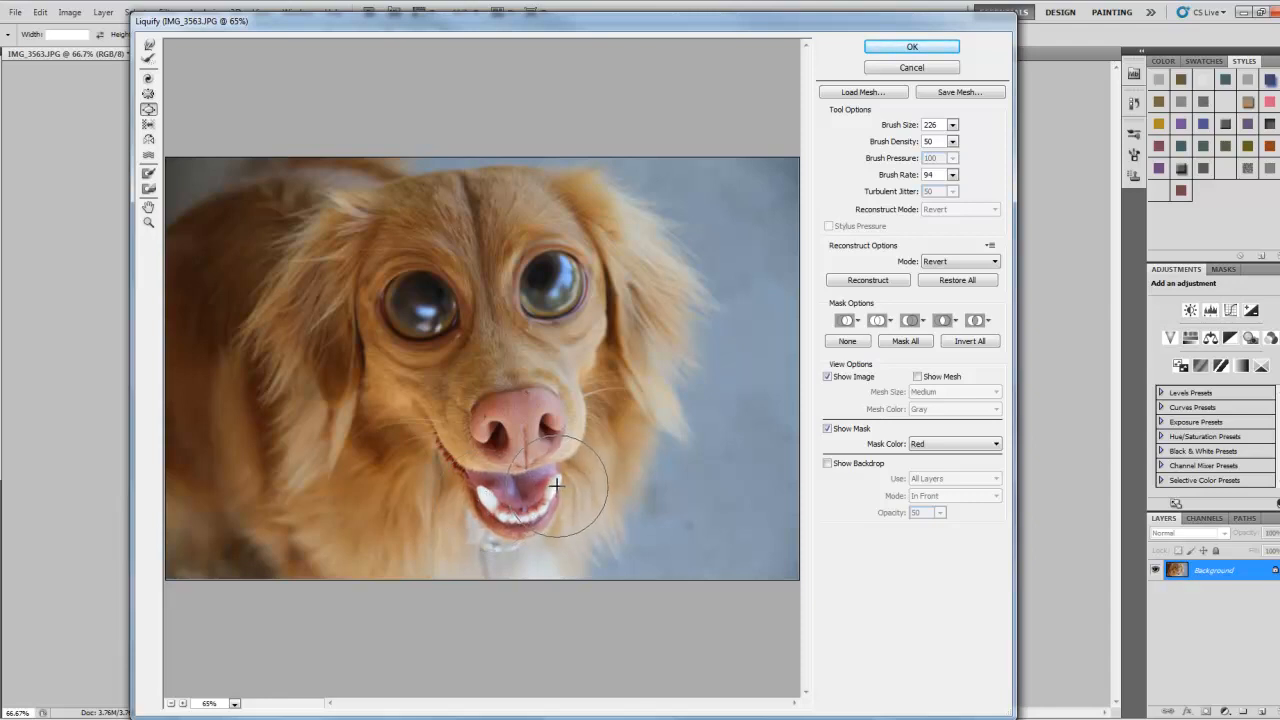
pyautogui.moveTo(556, 486); pyautogui.dragTo(578, 504)
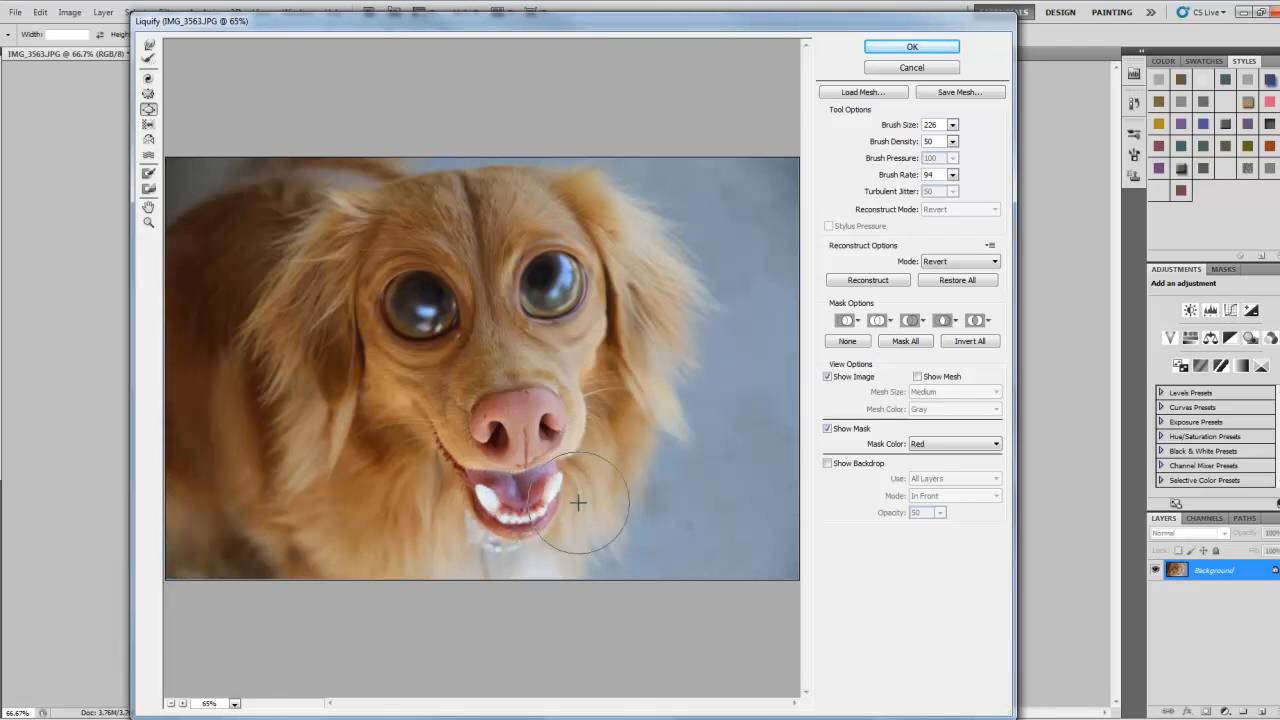
pyautogui.moveTo(576, 504); pyautogui.dragTo(484, 496)
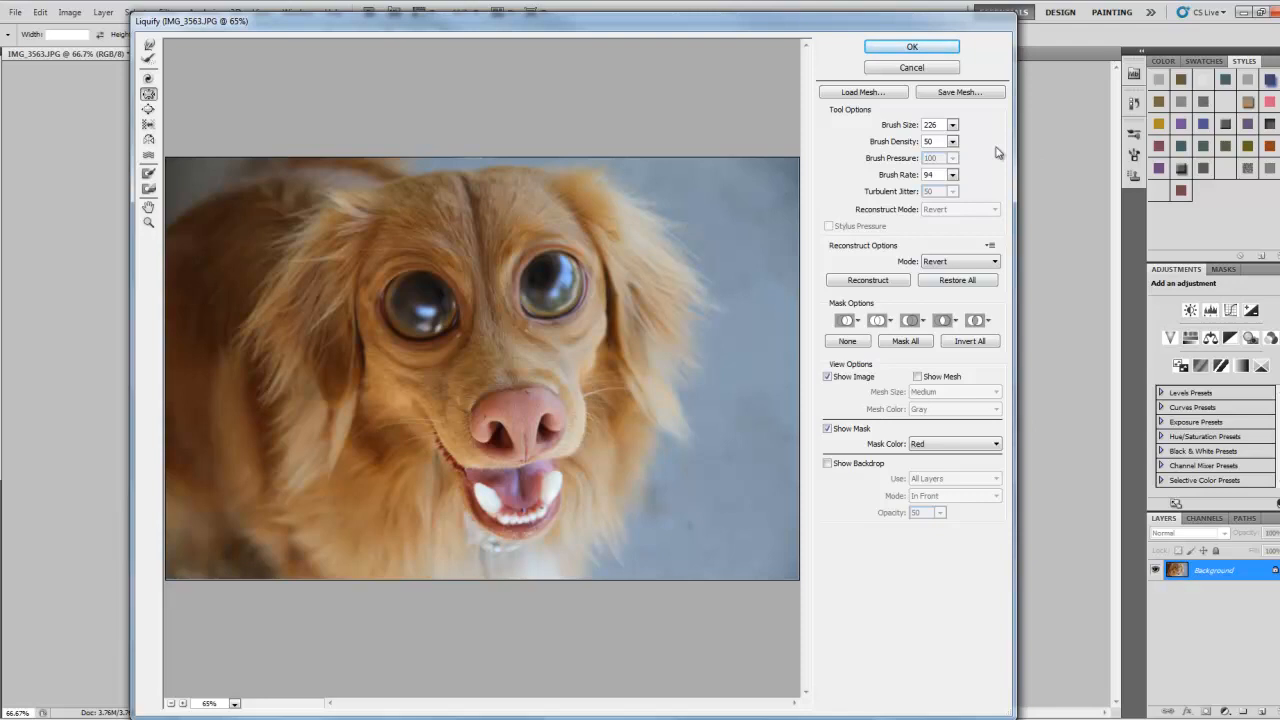
# Step: Commit all the Liquify distortions to the photo with OK
pyautogui.click(912, 46)
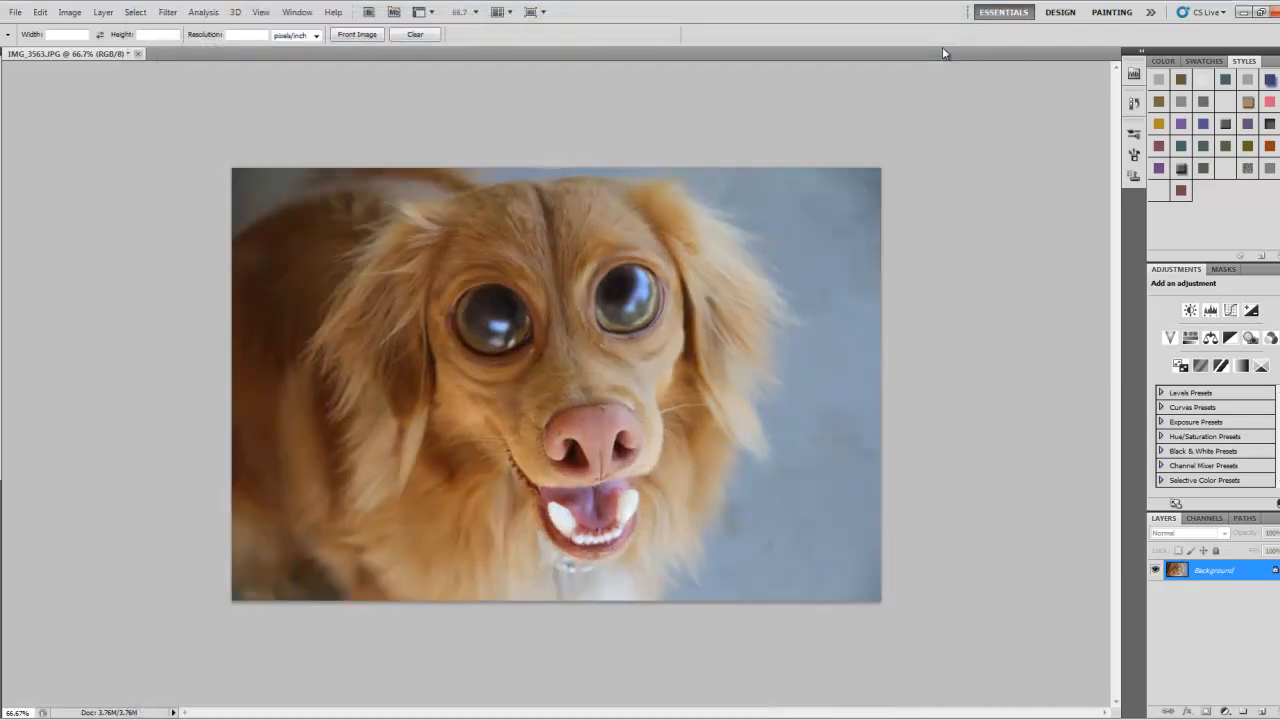
pyautogui.moveTo(78, 558)
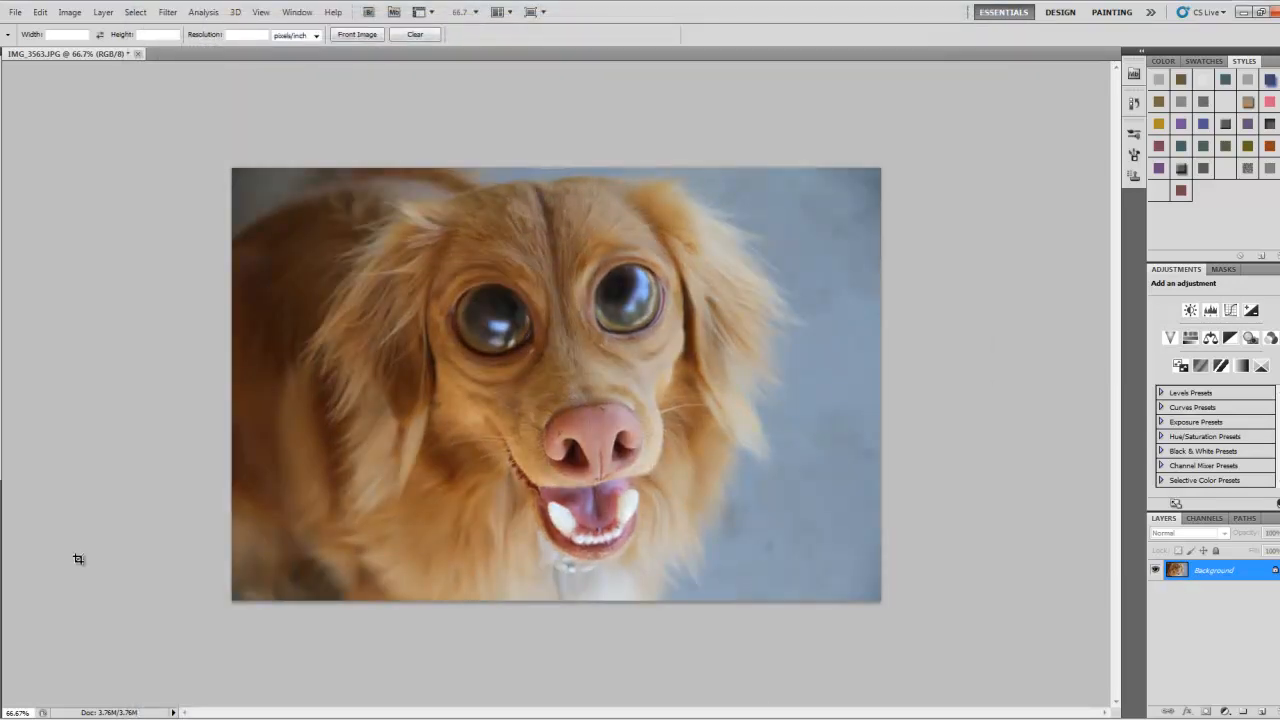